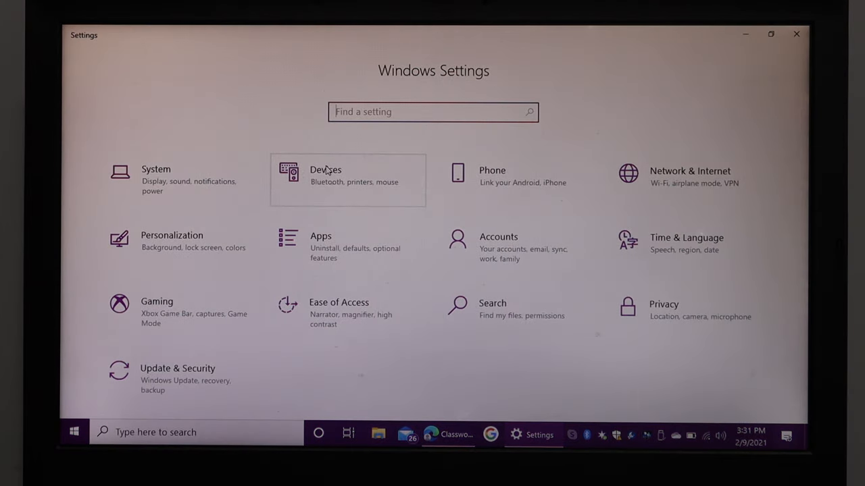
# Show the Printers & scanners list under Devices with the Canon MG2500 series Printer
pyautogui.click(325, 176)
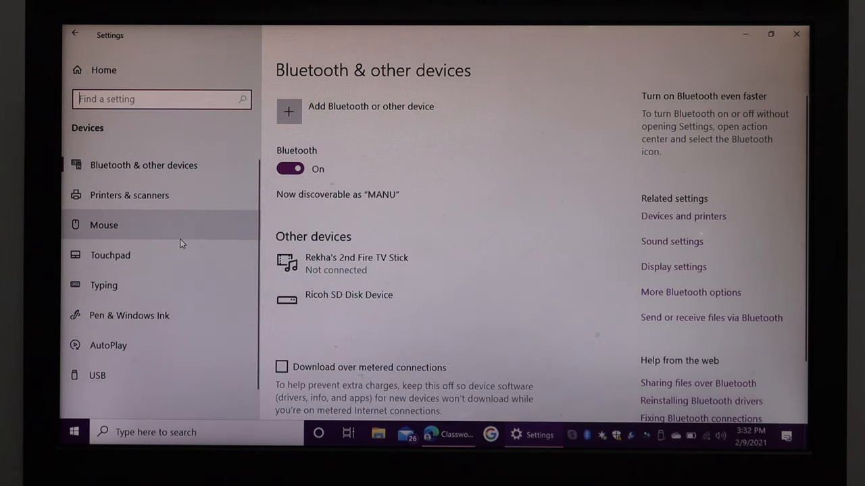
pyautogui.moveTo(161, 195)
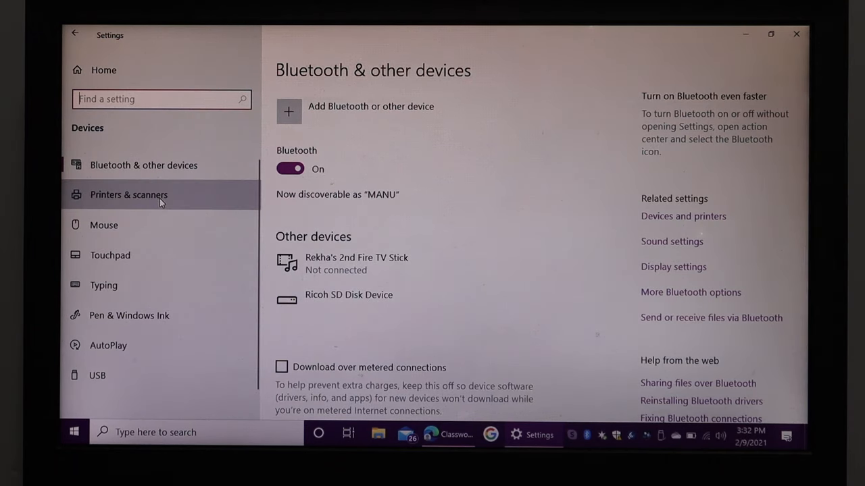
pyautogui.click(129, 194)
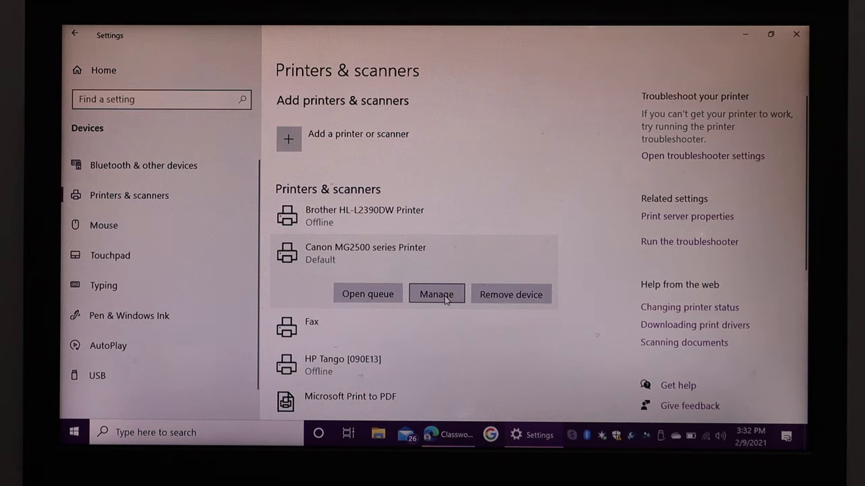
# Reach the Canon MG2500 Printer Properties Maintenance functions and its Ink Cartridge Settings dialog
pyautogui.click(437, 295)
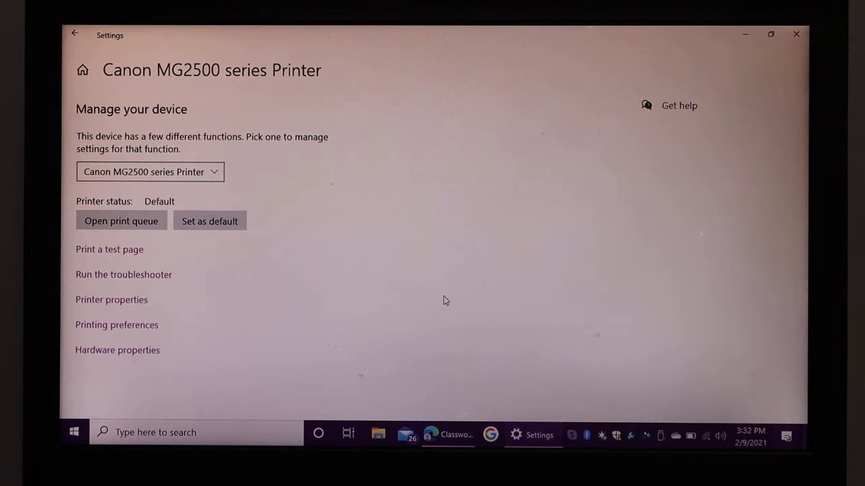
pyautogui.moveTo(221, 273)
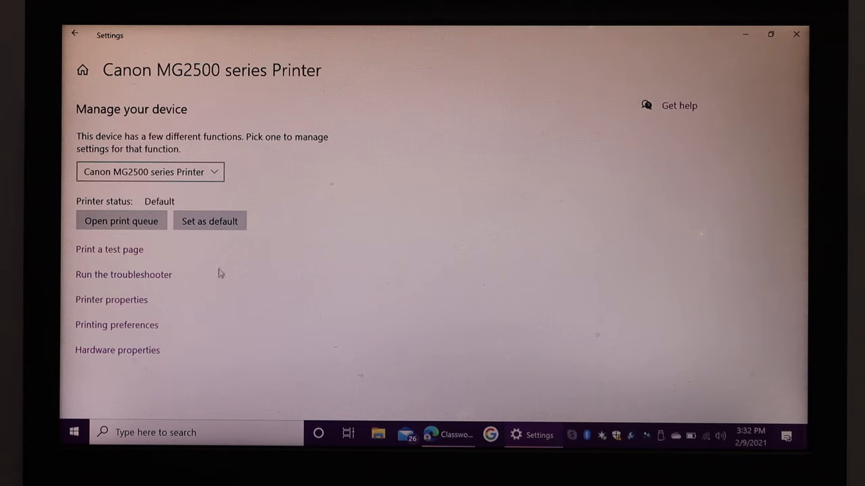
pyautogui.moveTo(121, 304)
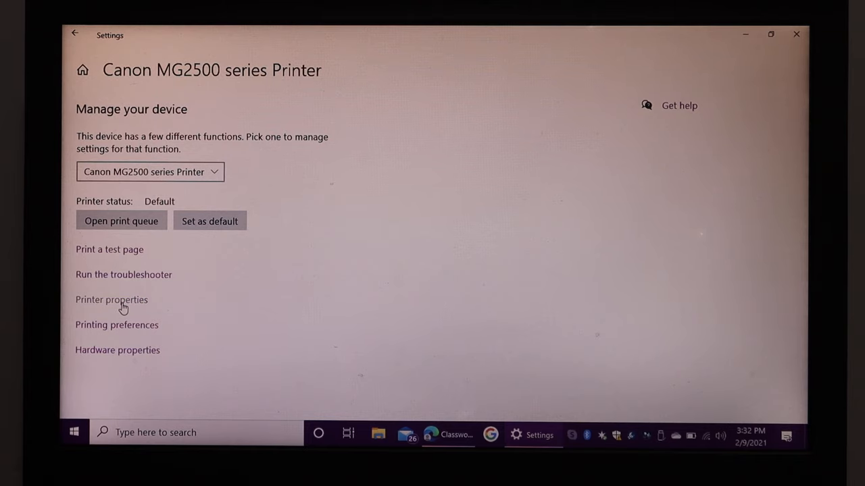
pyautogui.click(111, 300)
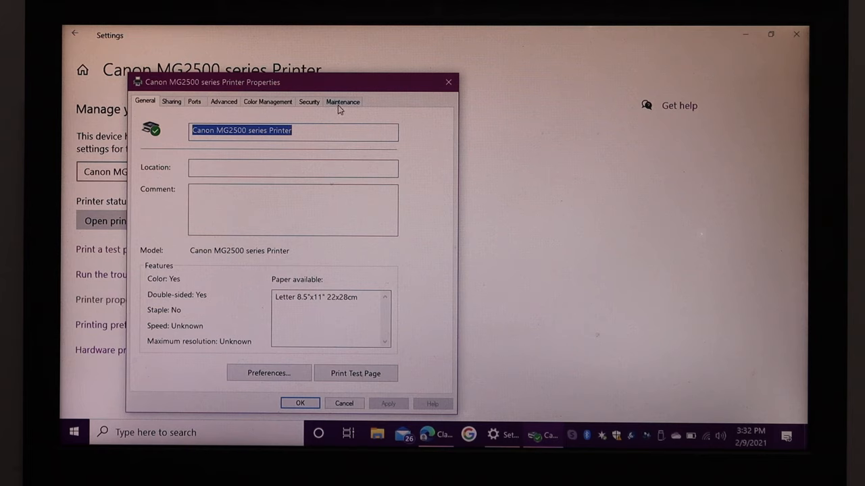
pyautogui.click(343, 101)
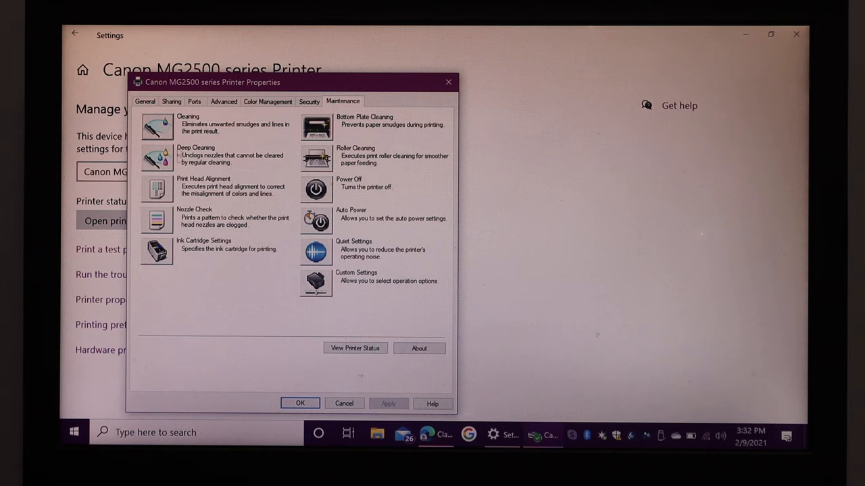
pyautogui.click(157, 250)
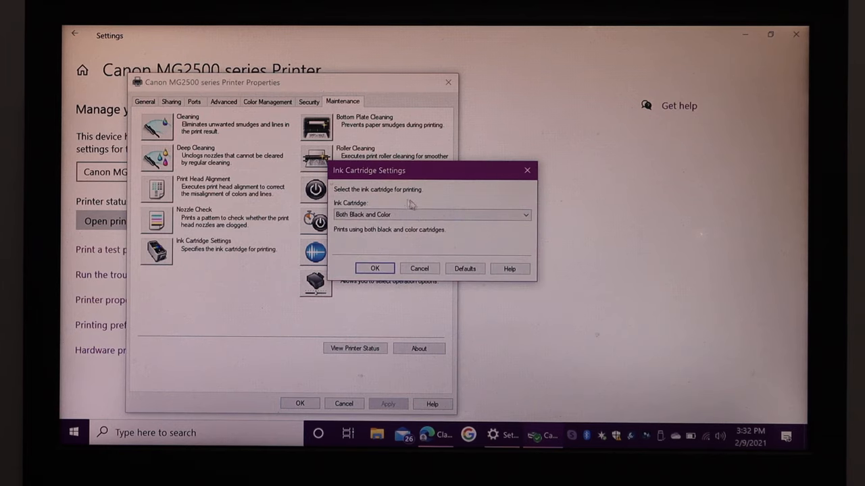
pyautogui.moveTo(430, 205)
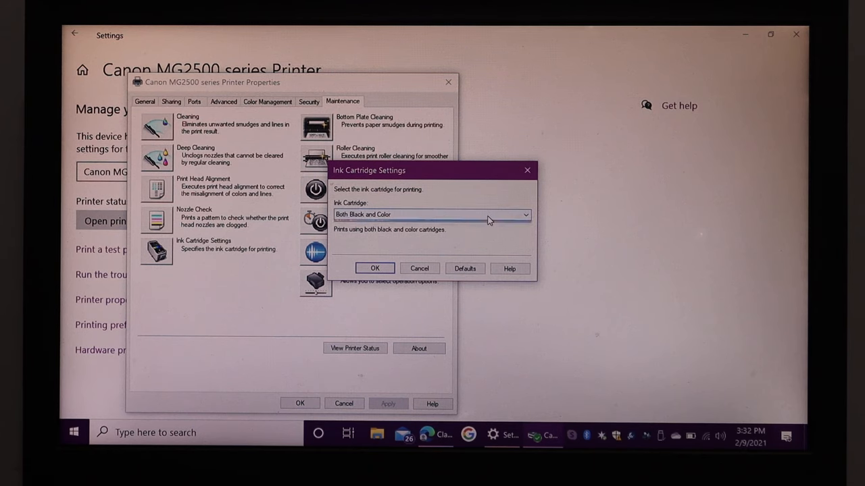
# Keep the Ink Cartridge choice at Both Black and Color and confirm the settings
pyautogui.click(524, 214)
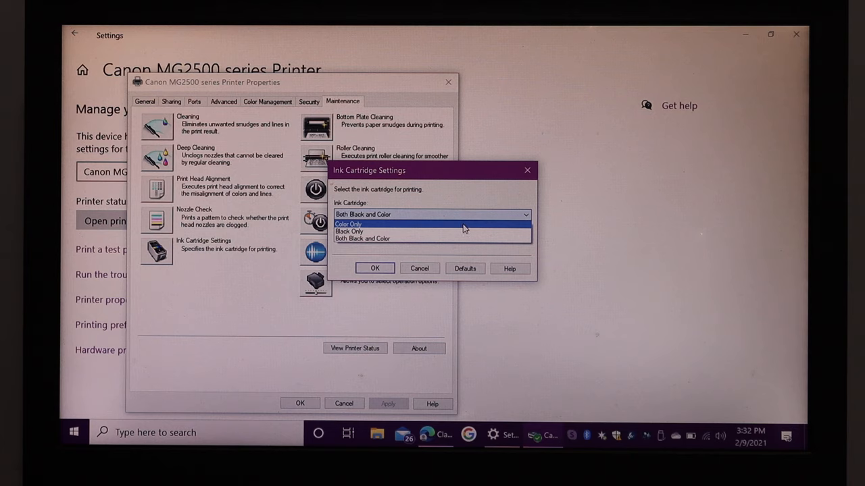
pyautogui.moveTo(462, 233)
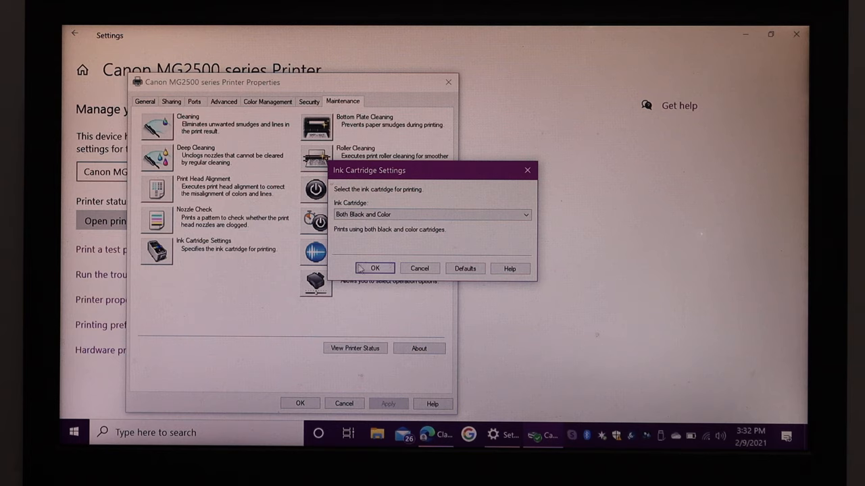
pyautogui.click(376, 268)
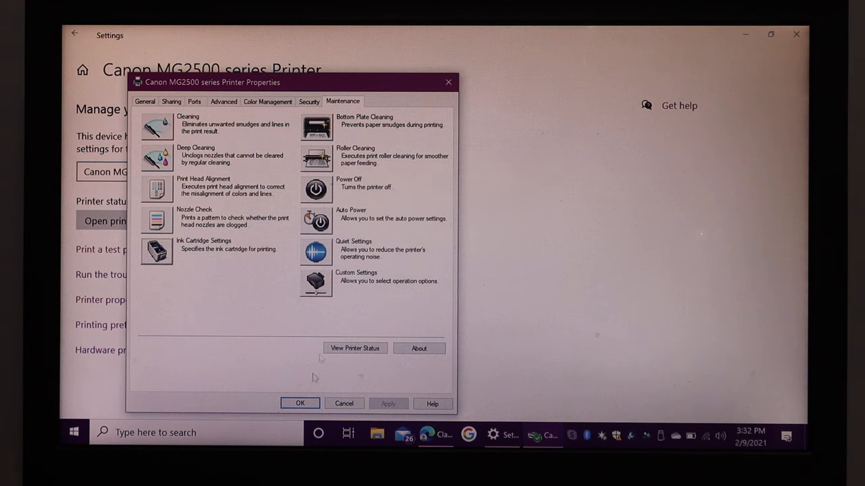